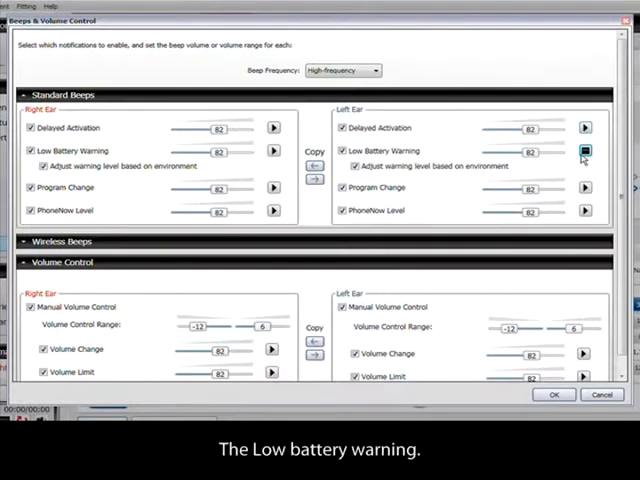
mouse_move(565, 118)
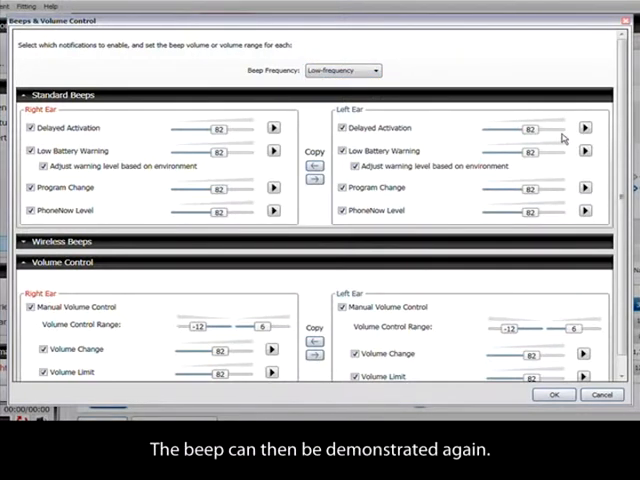
Play a demo beep at the new low frequency
left_click(584, 151)
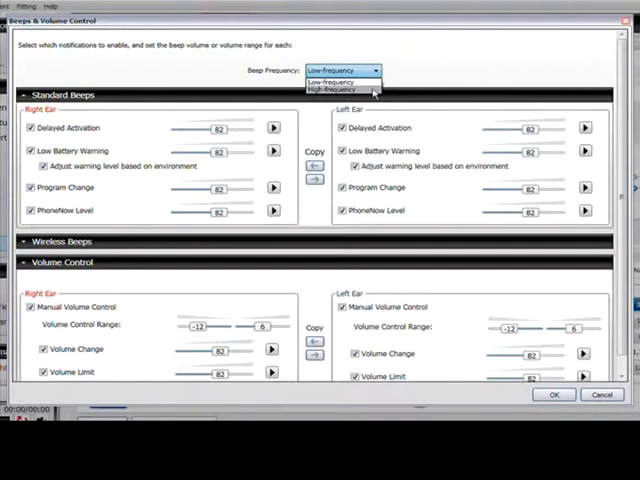
Switch beeps back to high-frequency and copy the left ear's 90 Low Battery Warning to the right
left_click(338, 91)
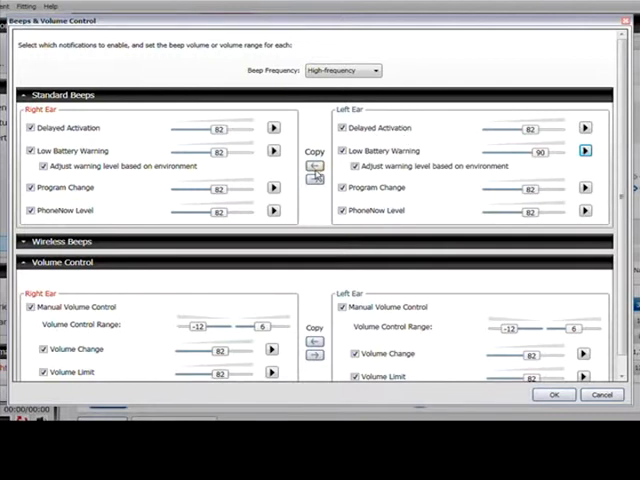
left_click(315, 164)
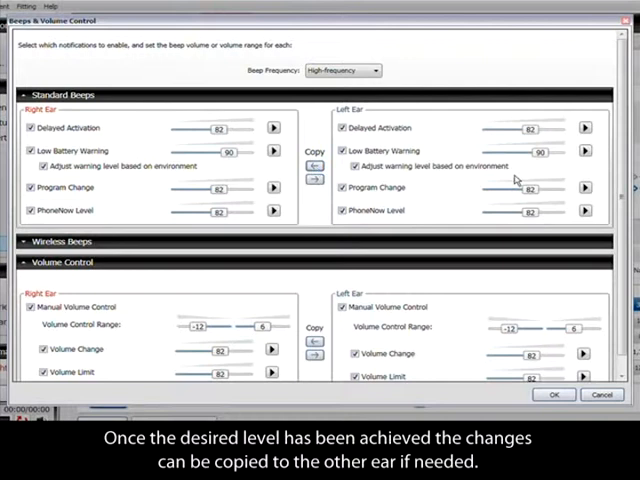
mouse_move(590, 188)
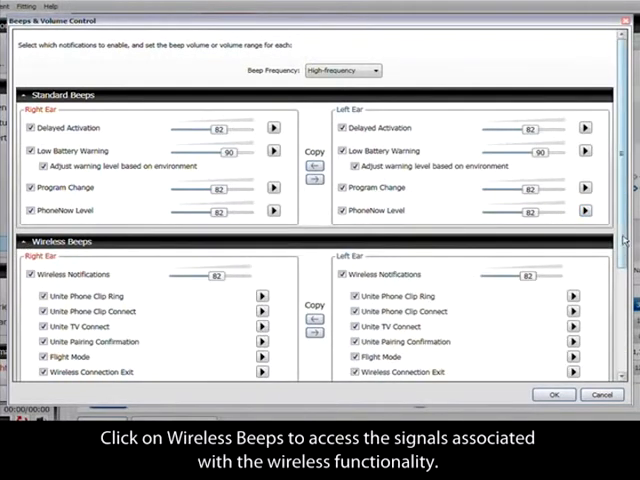
Scroll past Wireless Connection Exit down to the Volume Control section
scroll("down", 3)
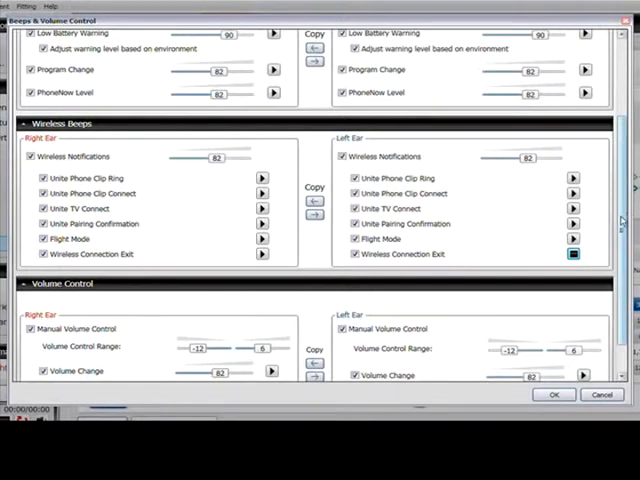
scroll("down", 3)
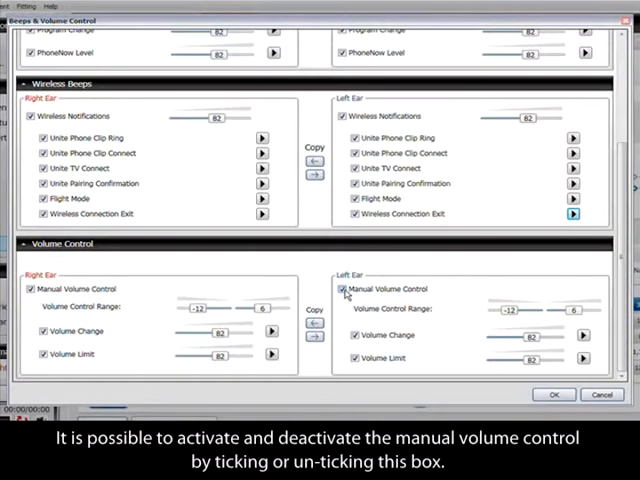
Toggle left Manual Volume Control, narrow its range, then copy settings so both ears match
left_click(342, 289)
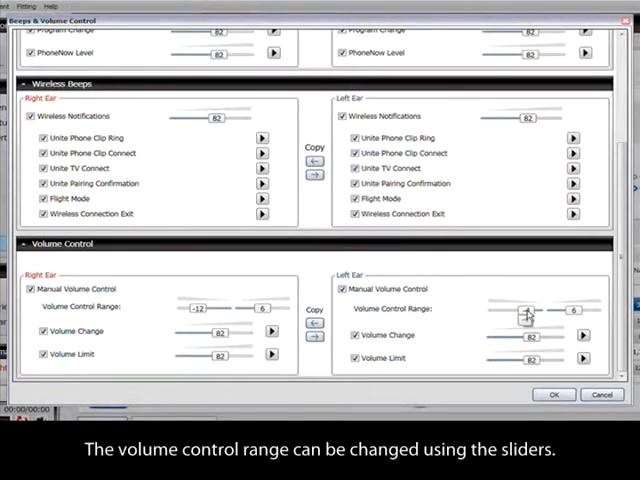
left_click_drag(525, 309, 562, 309)
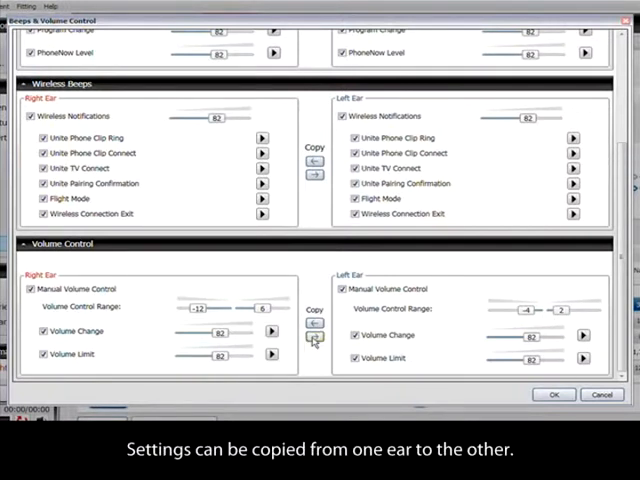
left_click(314, 335)
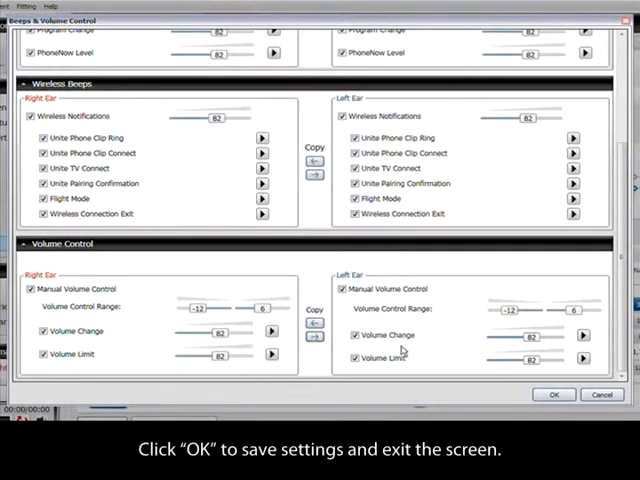